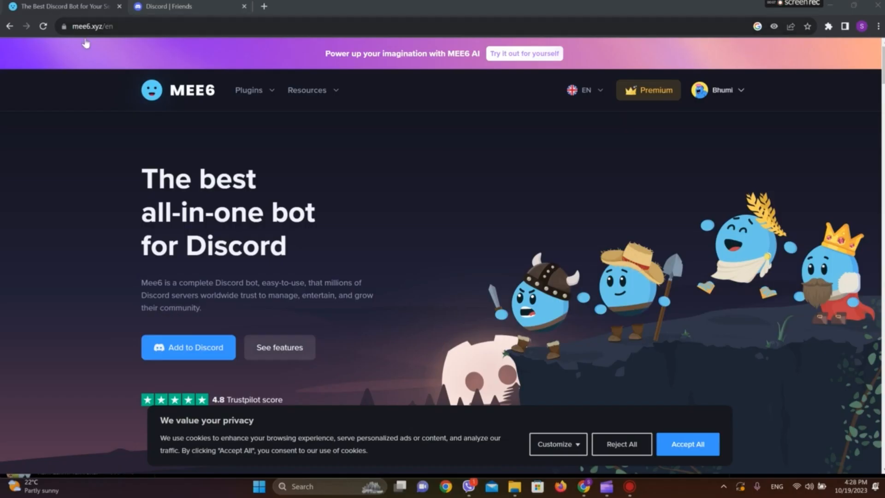
pyautogui.moveTo(72, 22)
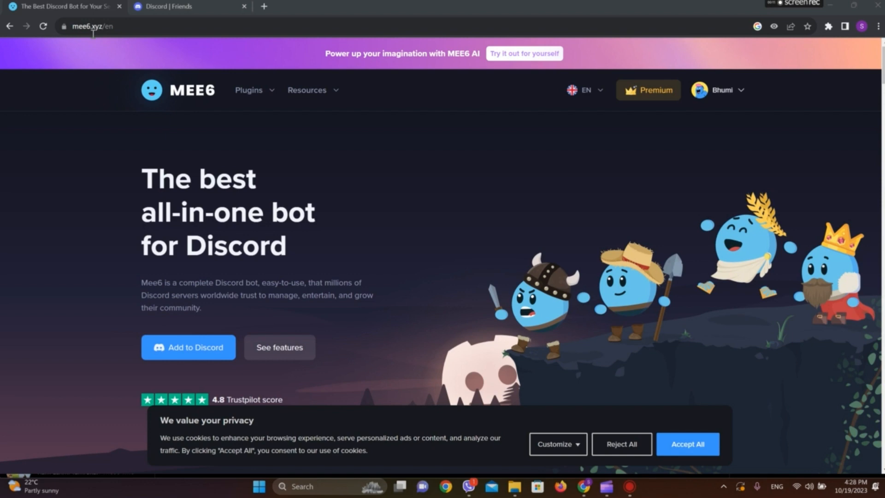
pyautogui.moveTo(714, 76)
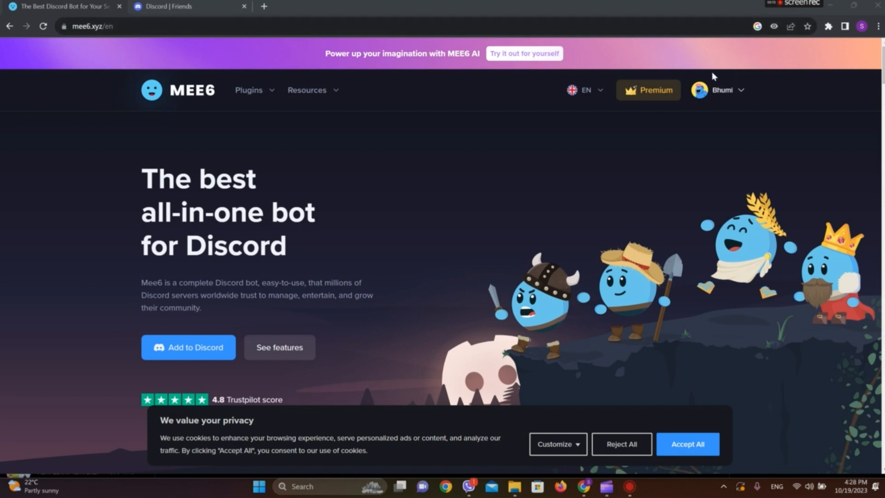
pyautogui.moveTo(586, 114)
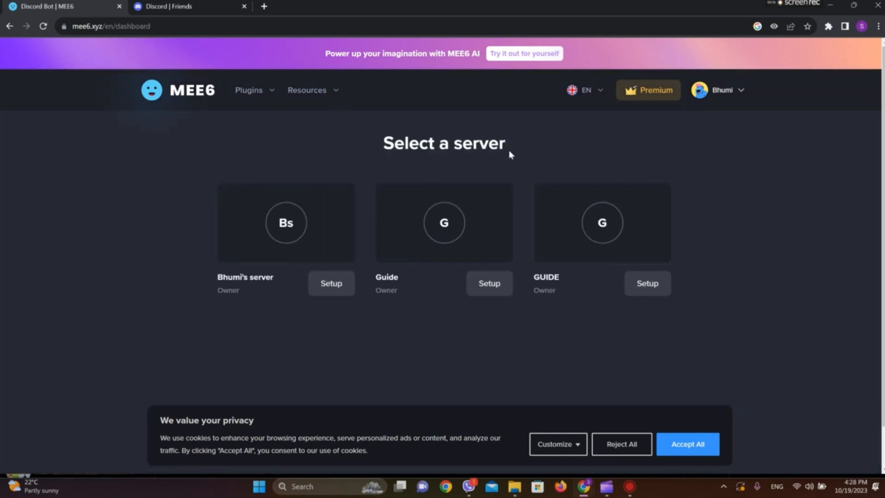
pyautogui.moveTo(312, 333)
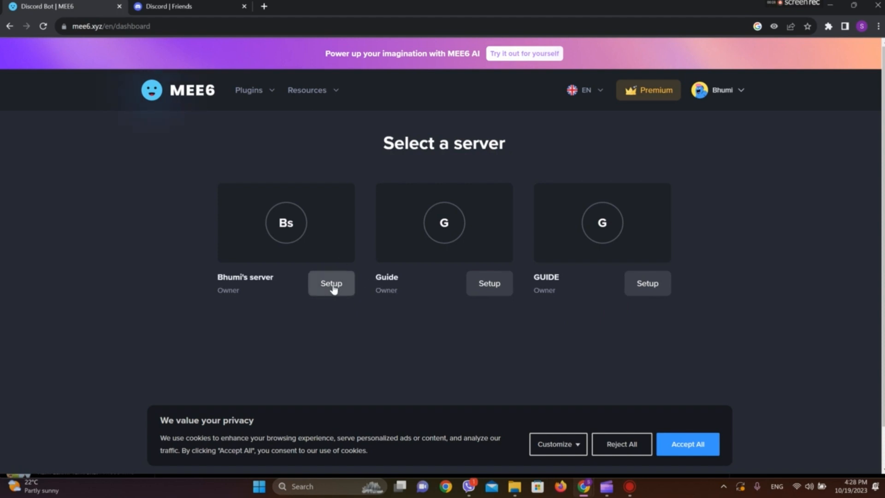
# - Start MEE6 setup for the first owned server, Bs, from the dashboard
pyautogui.click(331, 283)
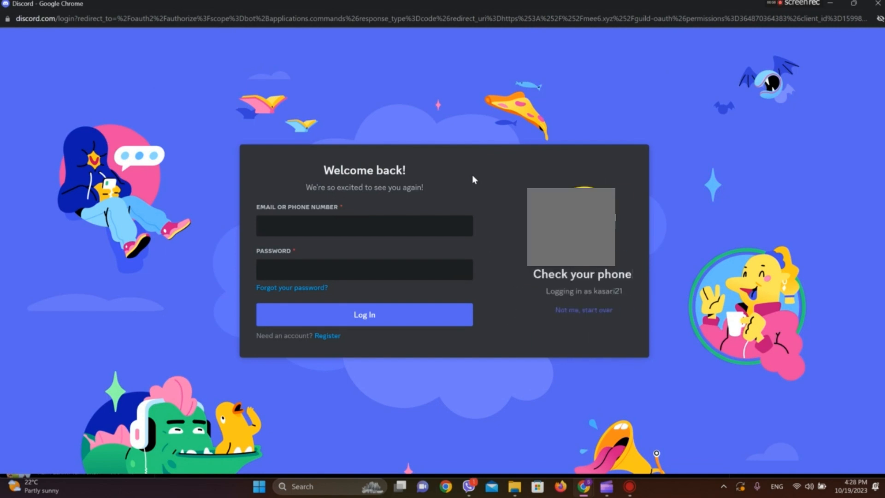
# - Log in to Discord and continue adding MEE6 to the selected Bs server
pyautogui.click(363, 314)
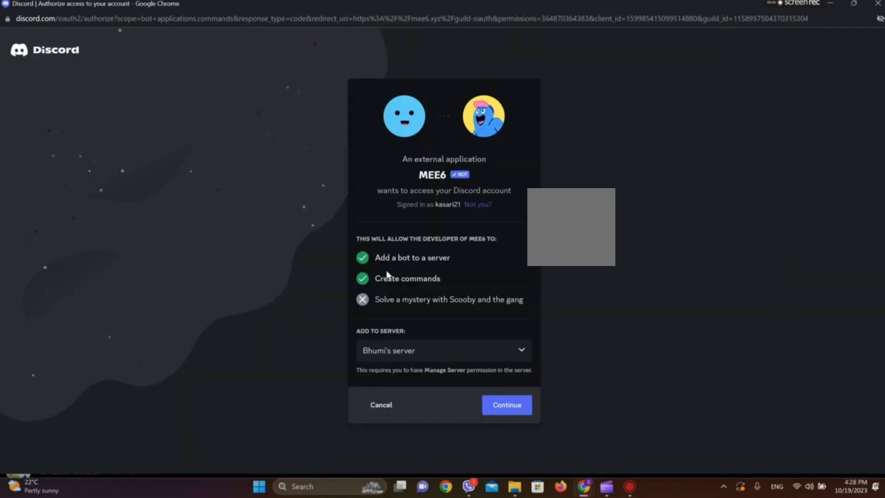
pyautogui.moveTo(506, 405)
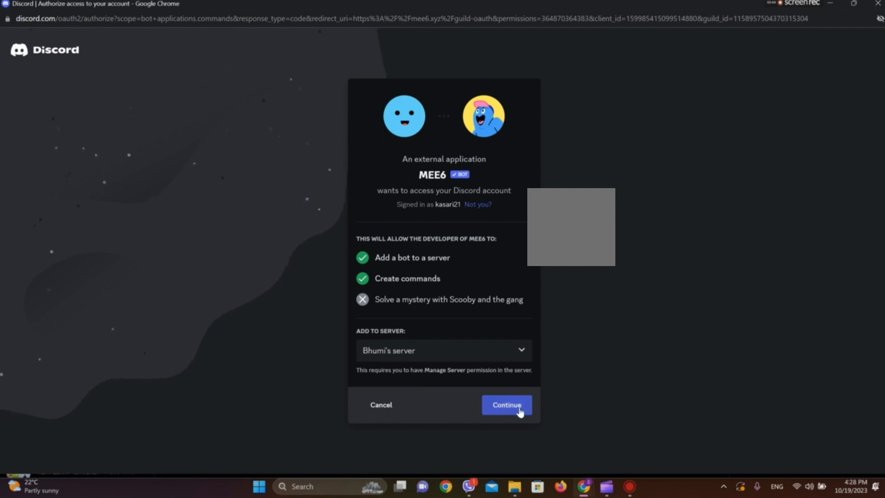
pyautogui.click(506, 405)
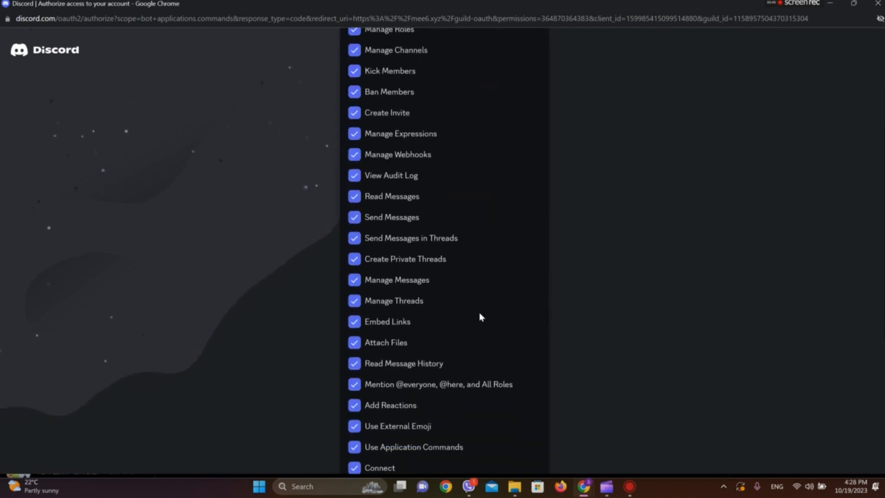
# - Untick Administrator, Manage Roles, Manage Channels, Kick/Ban Members, Create Invite and Manage Expressions for MEE6
pyautogui.scroll(3)
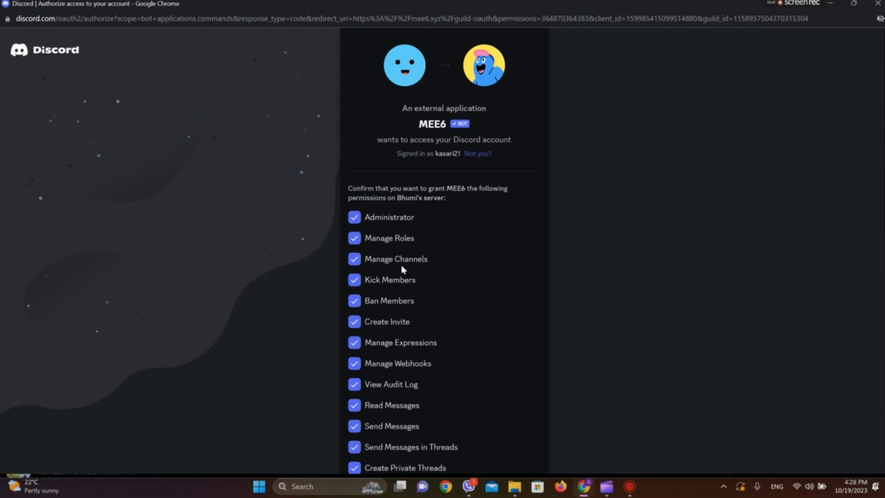
pyautogui.scroll(-3)
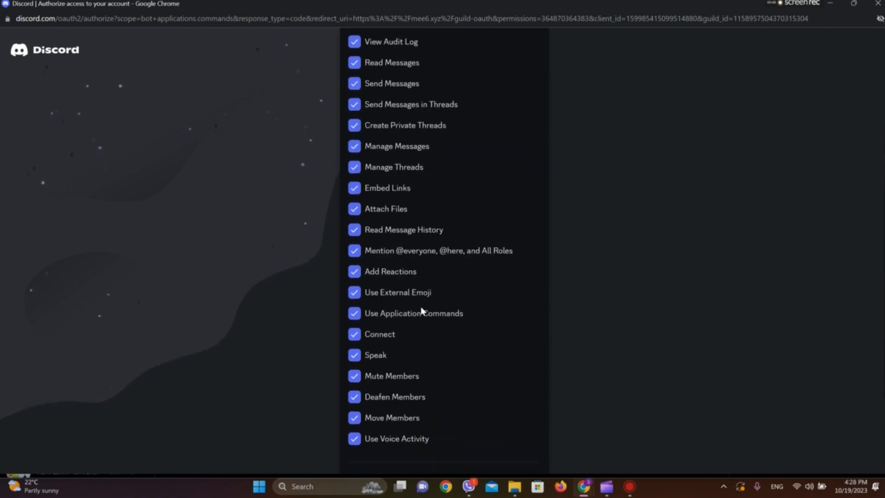
pyautogui.scroll(3)
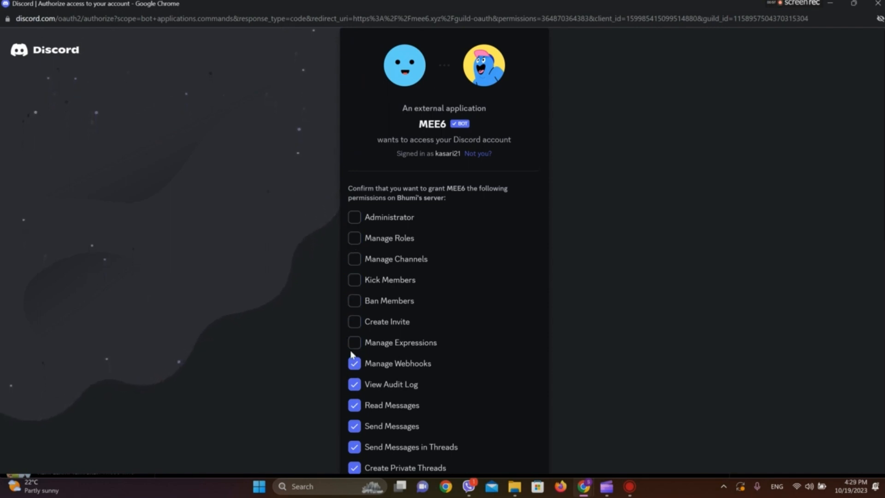
pyautogui.scroll(-3)
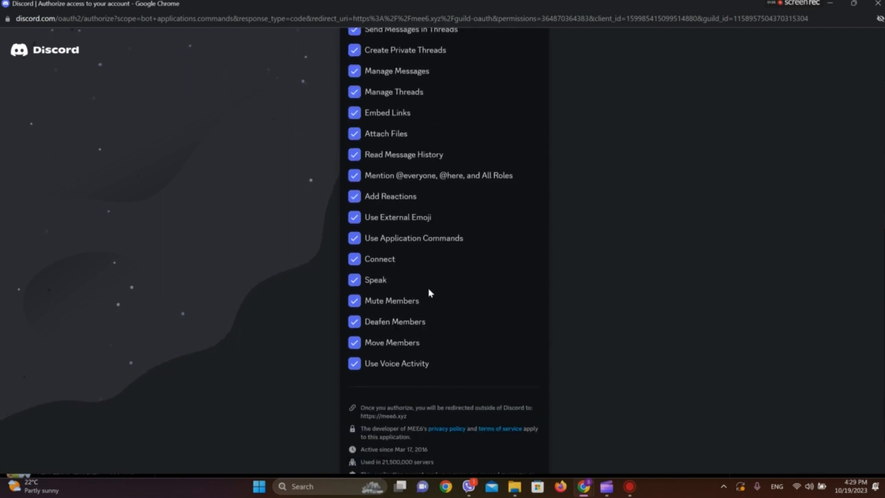
pyautogui.scroll(-3)
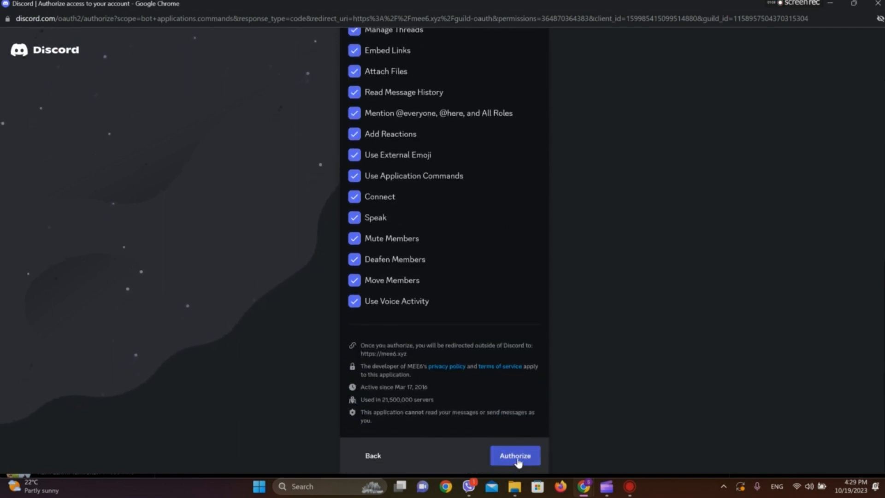
# - Authorize MEE6 with the remaining permissions and go to the Bs server in Discord
pyautogui.click(514, 455)
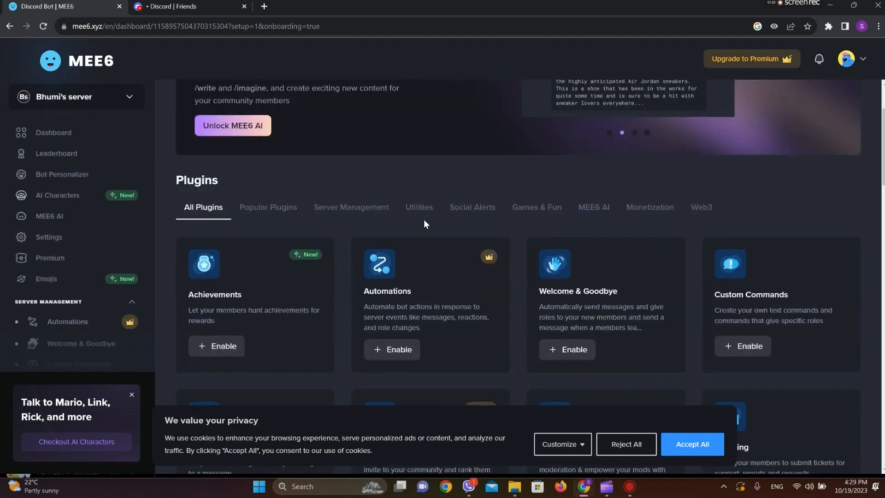
pyautogui.click(189, 7)
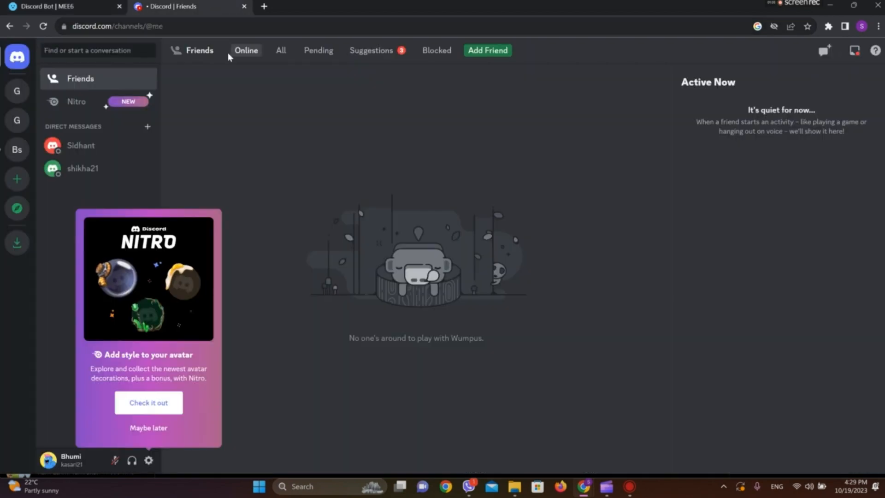
pyautogui.click(16, 149)
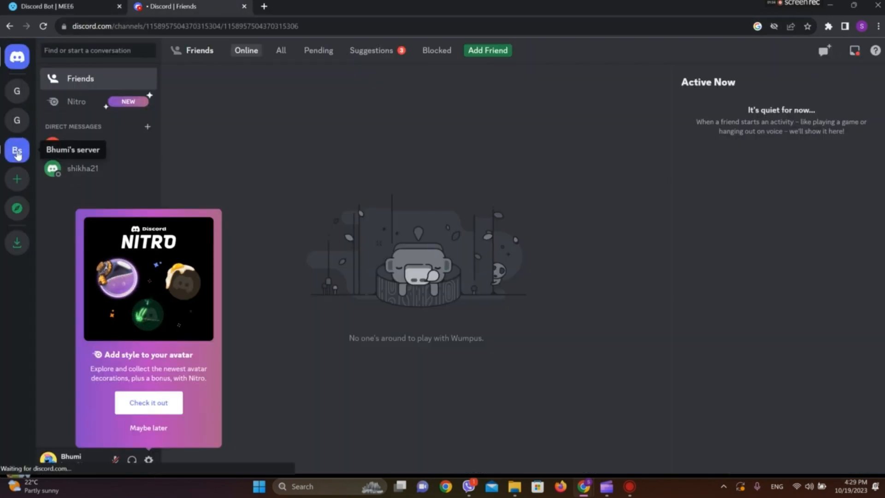
# - View the #general channel showing the message that MEE6 just joined the server
pyautogui.click(17, 149)
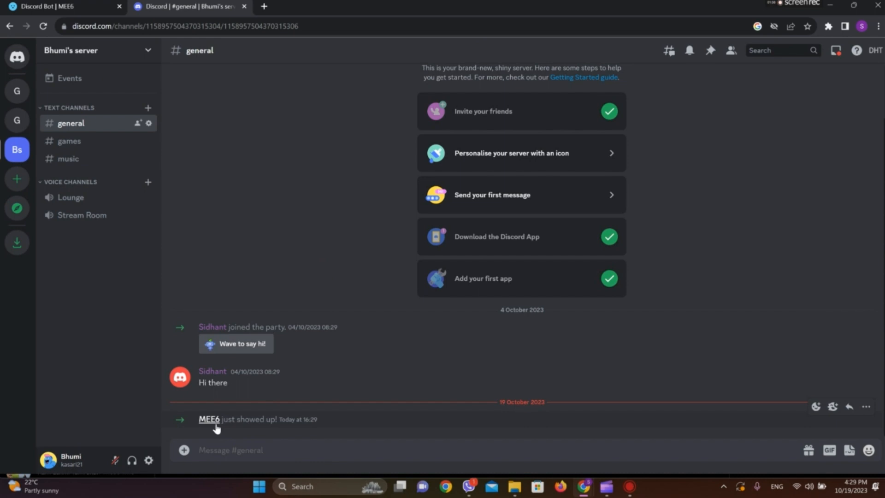
pyautogui.moveTo(308, 431)
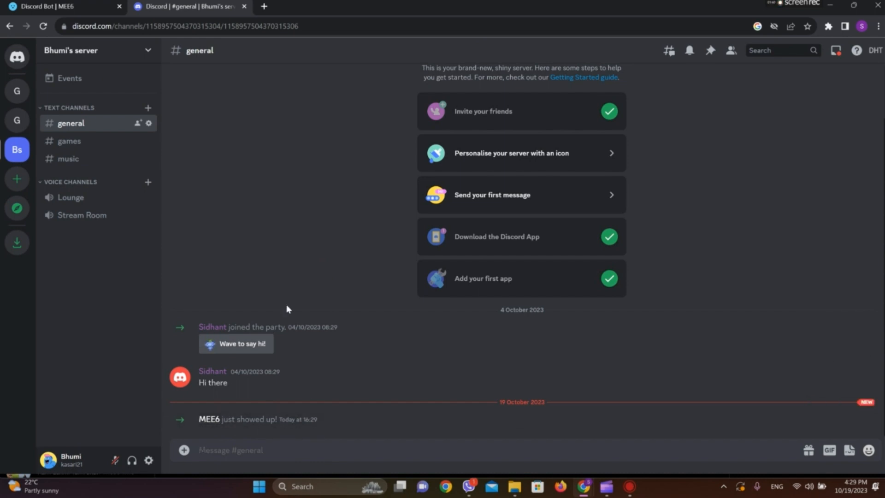
pyautogui.moveTo(320, 336)
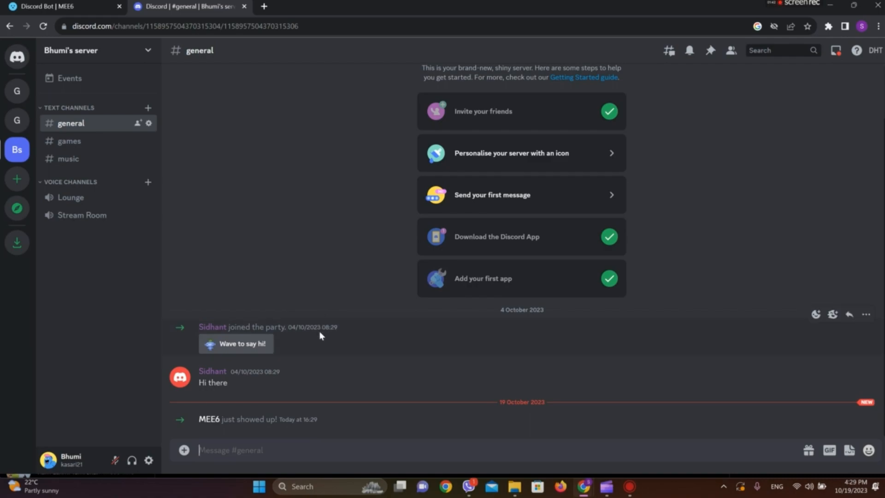